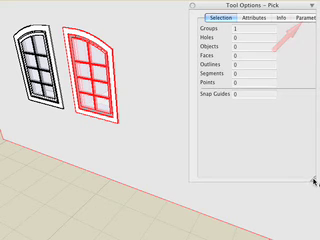
- Show the arched window component's parameters, including its Mirror Component setting
{"action": "left_click", "coordinate": [300, 18]}
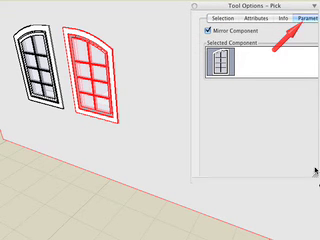